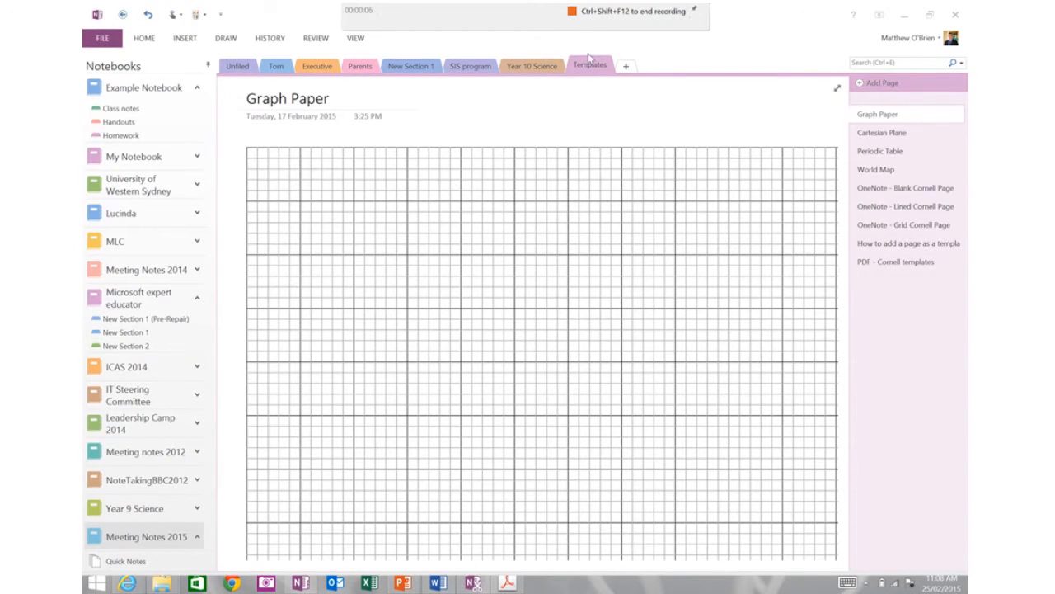
{"action": "mouse_move", "coordinate": [882, 186]}
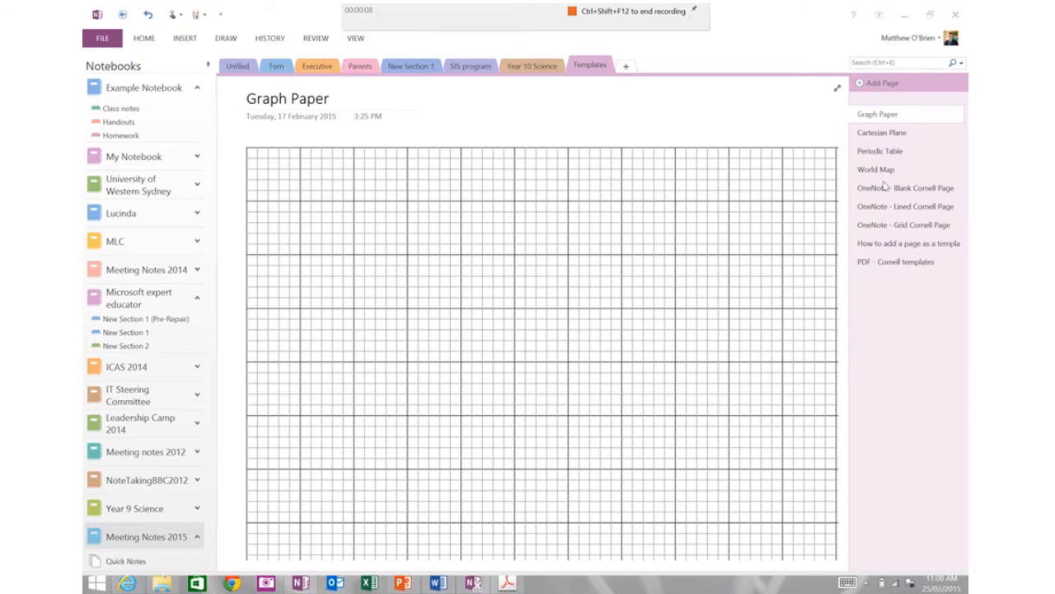
{"action": "mouse_move", "coordinate": [876, 133]}
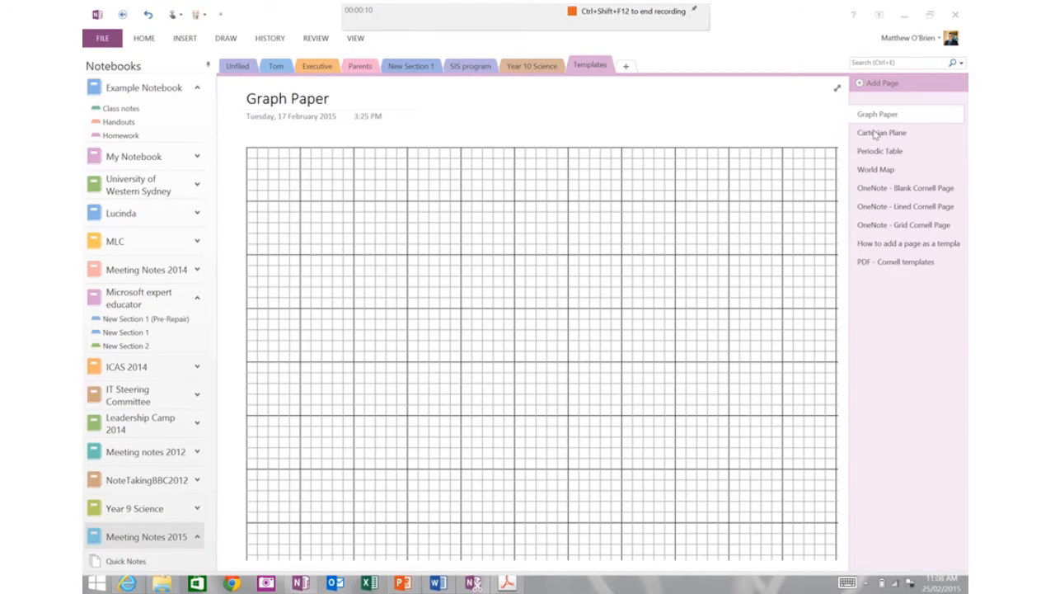
- Preview the Cartesian Plane, Periodic Table, World Map and Blank Cornell template pages
{"action": "left_click", "coordinate": [881, 132]}
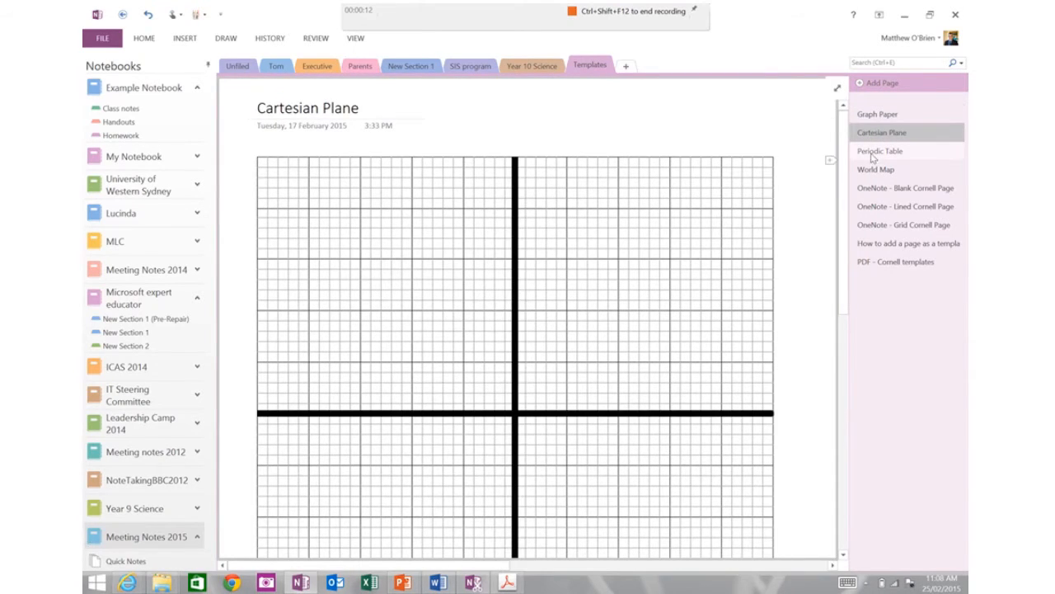
{"action": "left_click", "coordinate": [880, 151]}
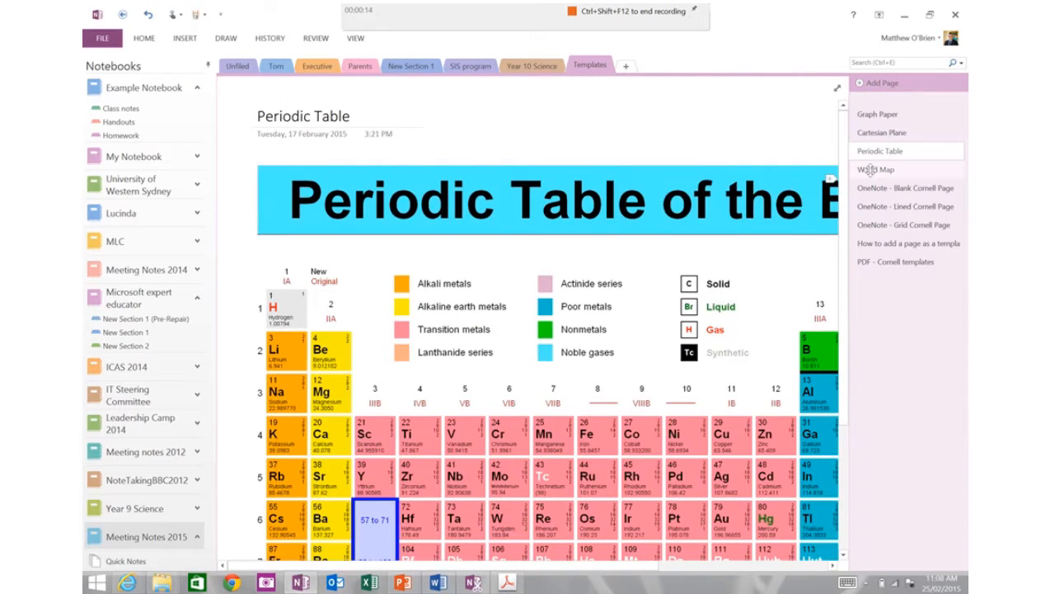
{"action": "left_click", "coordinate": [876, 169]}
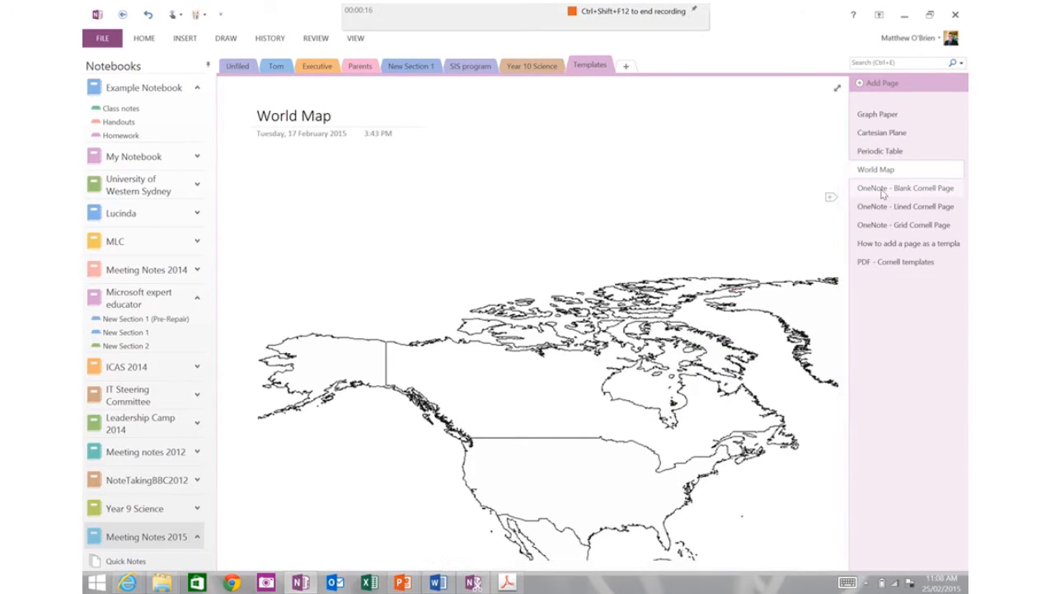
{"action": "left_click", "coordinate": [904, 187]}
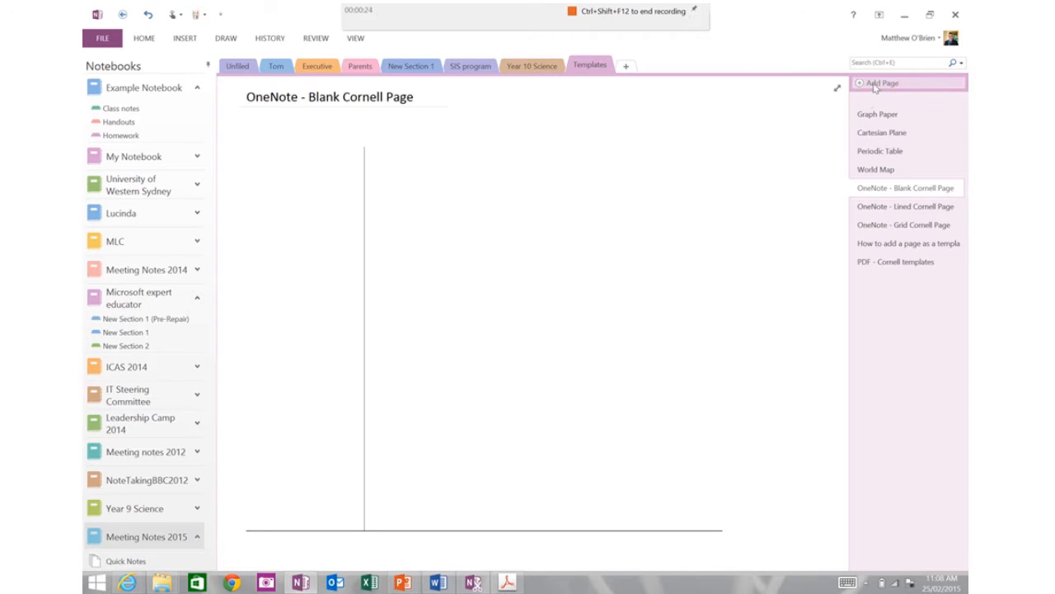
- Add a new untitled page to the Templates section
{"action": "left_click", "coordinate": [903, 224]}
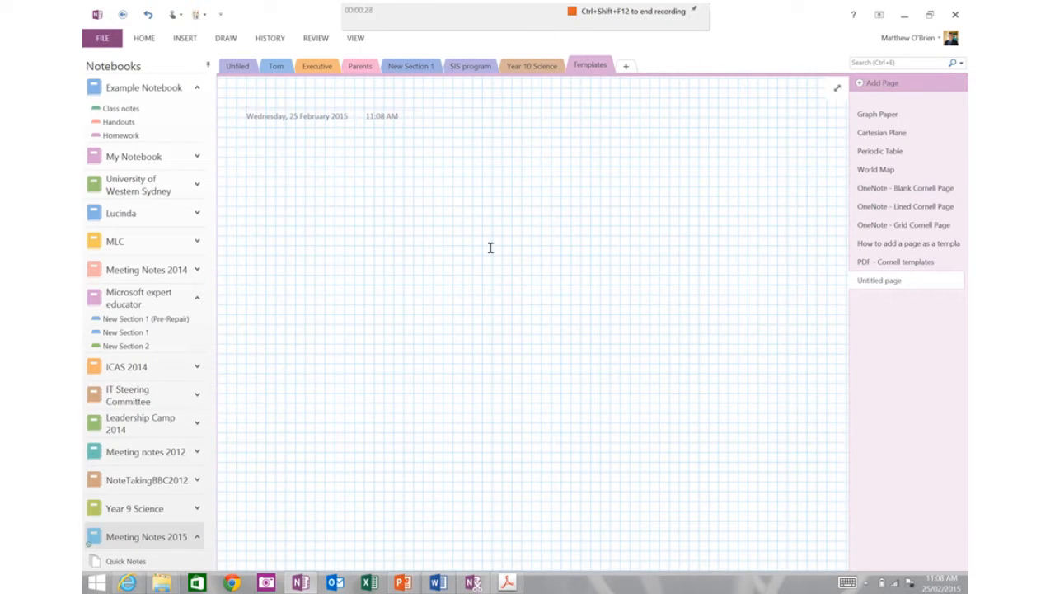
{"action": "mouse_move", "coordinate": [504, 433]}
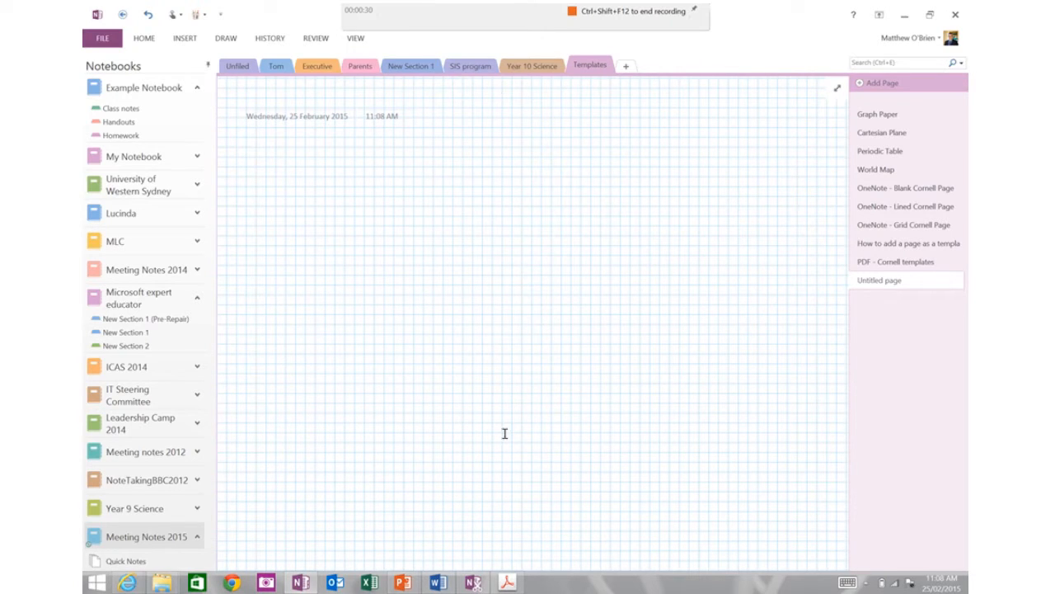
{"action": "mouse_move", "coordinate": [474, 205]}
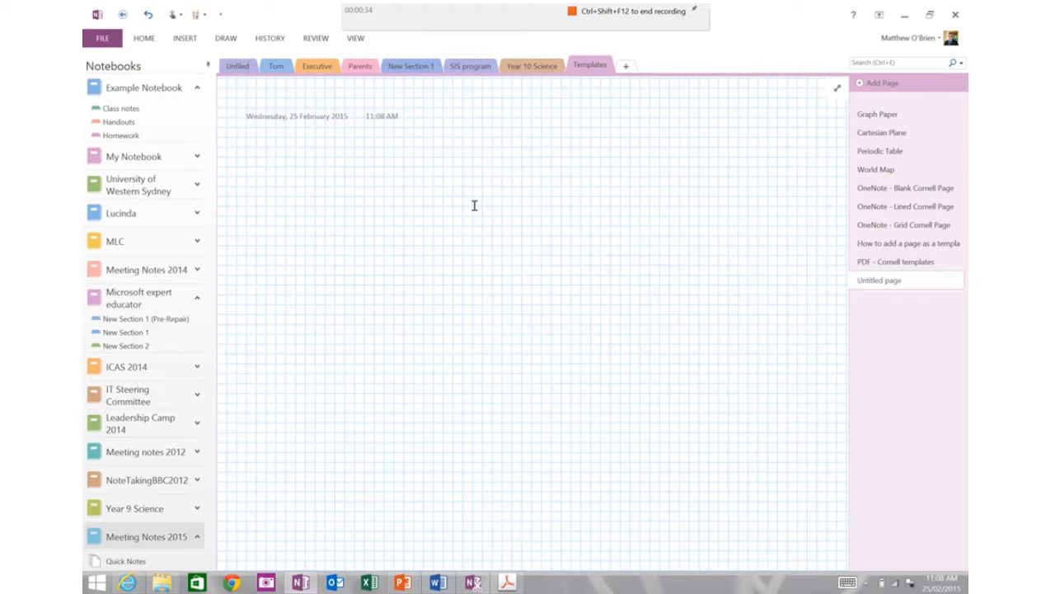
{"action": "mouse_move", "coordinate": [314, 153]}
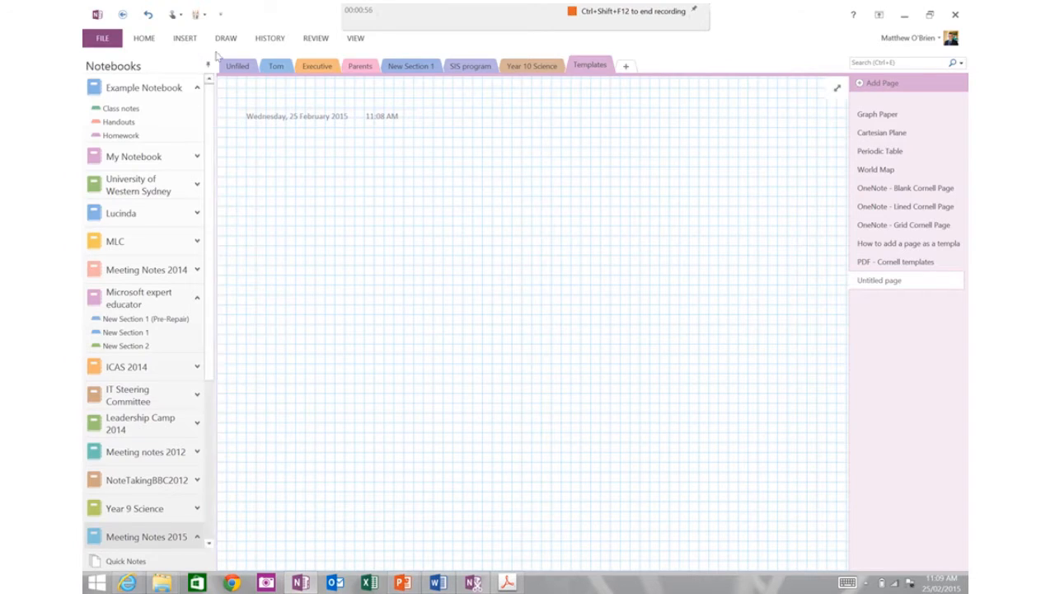
- Insert the MusicPaper staff-line picture from the computer onto the new page
{"action": "left_click", "coordinate": [184, 37]}
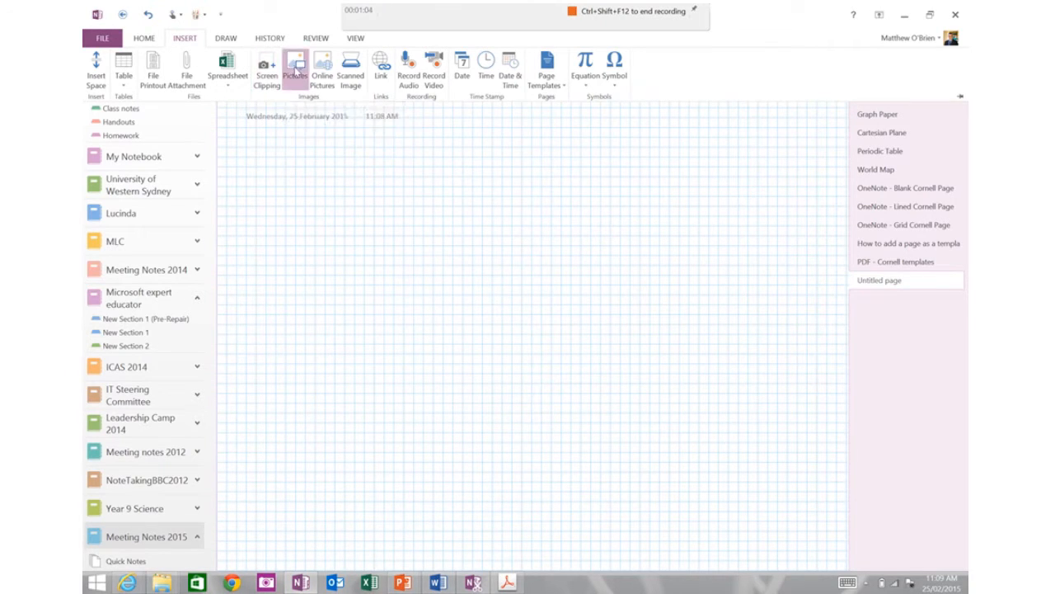
{"action": "left_click", "coordinate": [295, 68]}
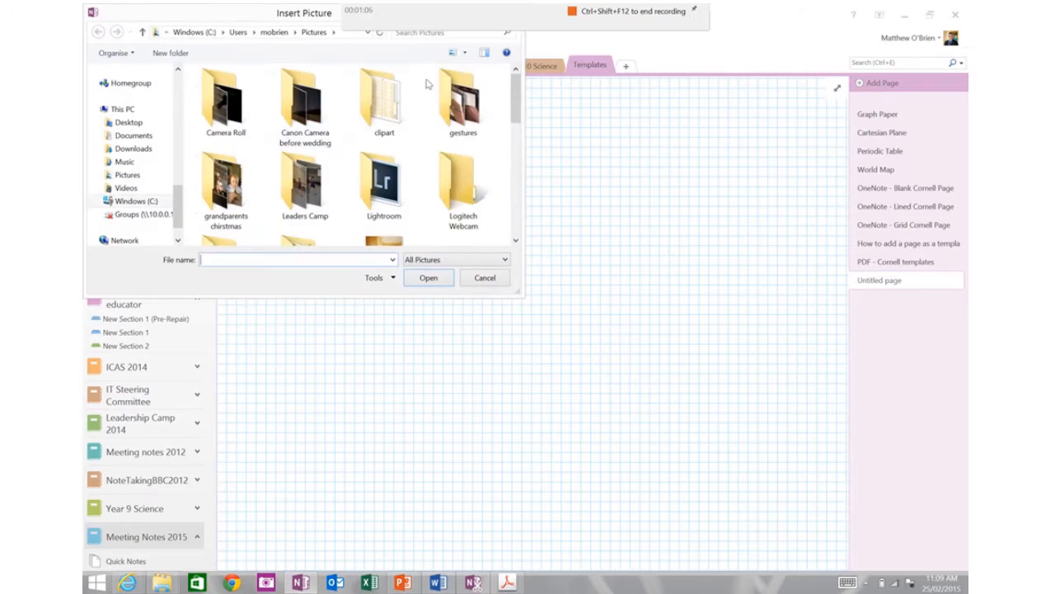
{"action": "scroll", "scroll_direction": "down", "scroll_amount": 3}
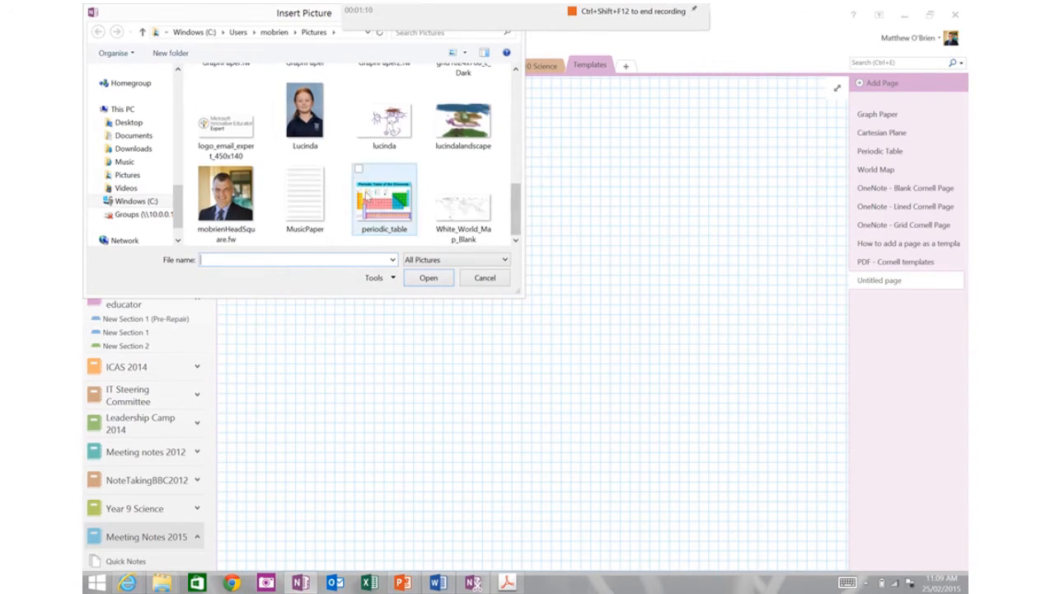
{"action": "left_click", "coordinate": [304, 194]}
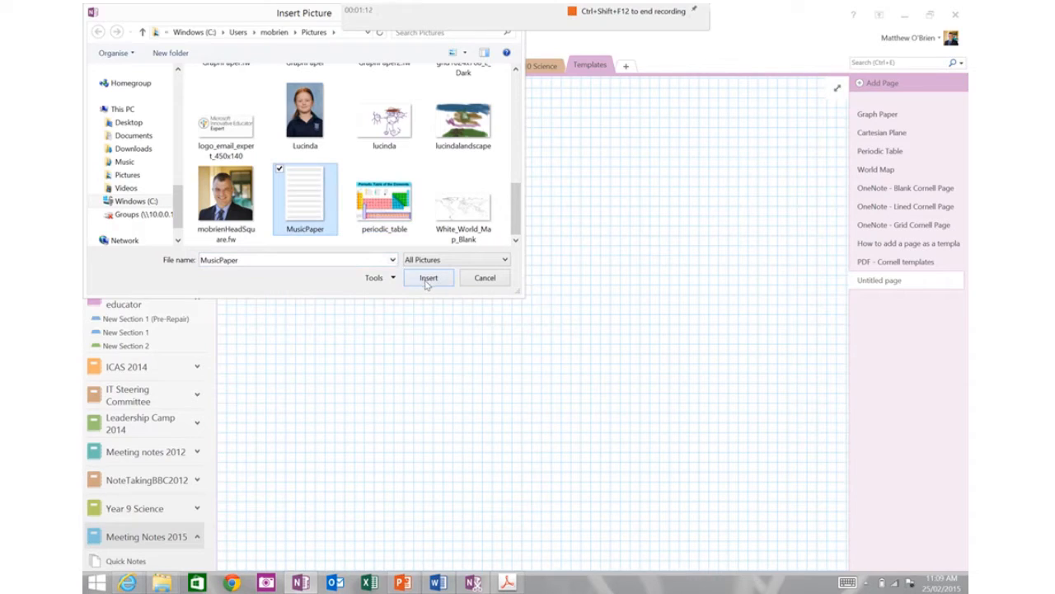
{"action": "left_click", "coordinate": [428, 278]}
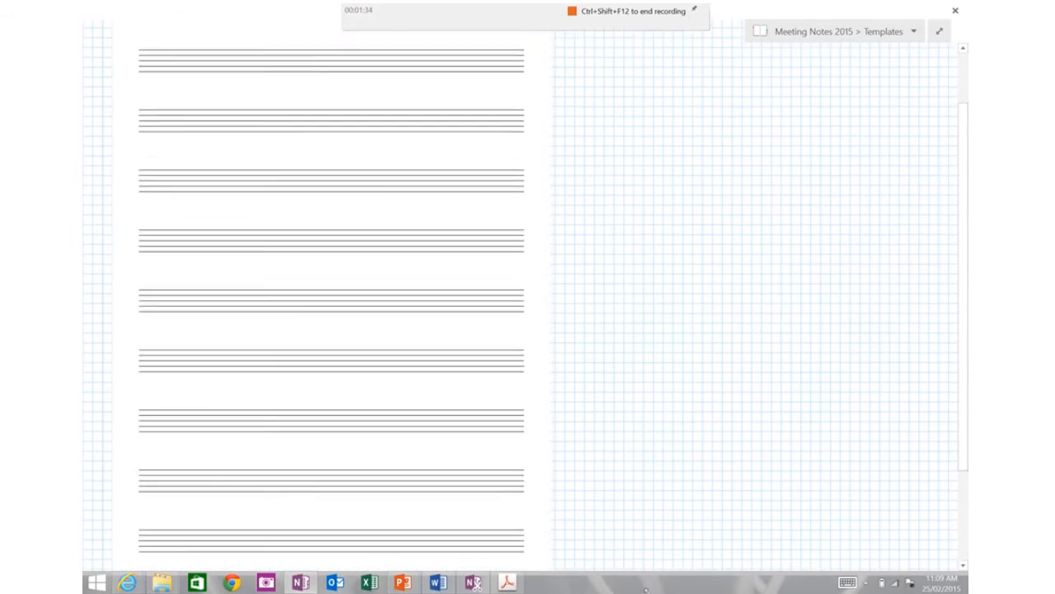
- Scroll down and left across the page to reach the staff-line picture
{"action": "scroll", "scroll_direction": "down", "scroll_amount": 3}
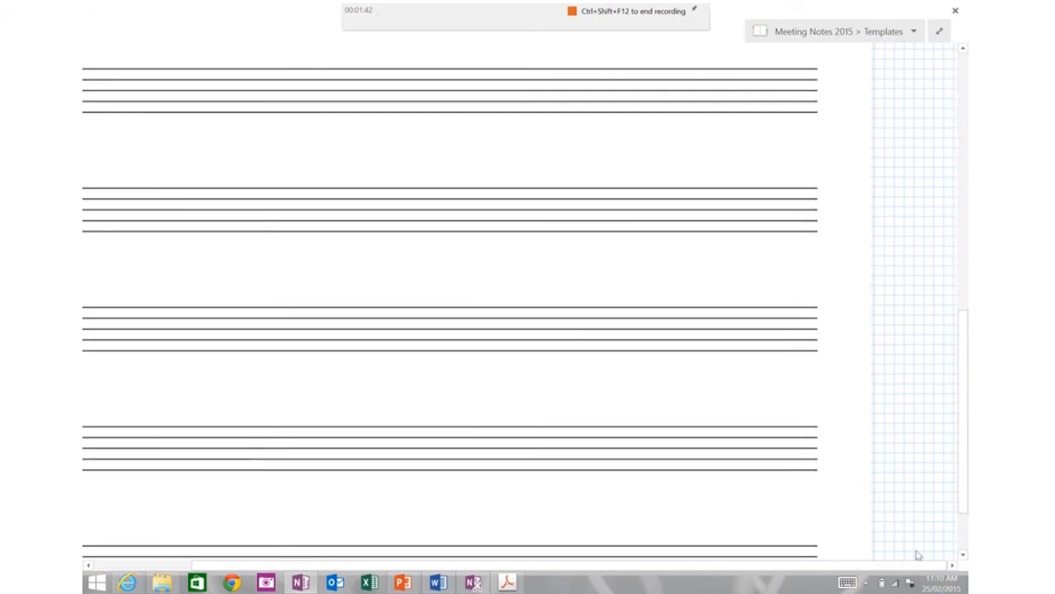
{"action": "scroll", "scroll_direction": "left", "scroll_amount": 3}
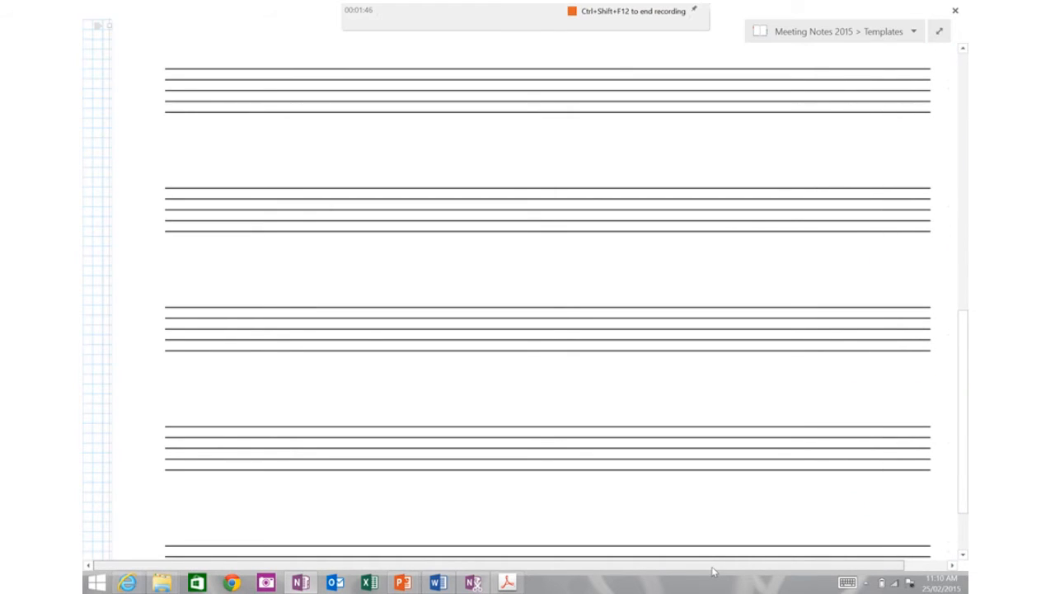
{"action": "mouse_move", "coordinate": [915, 413]}
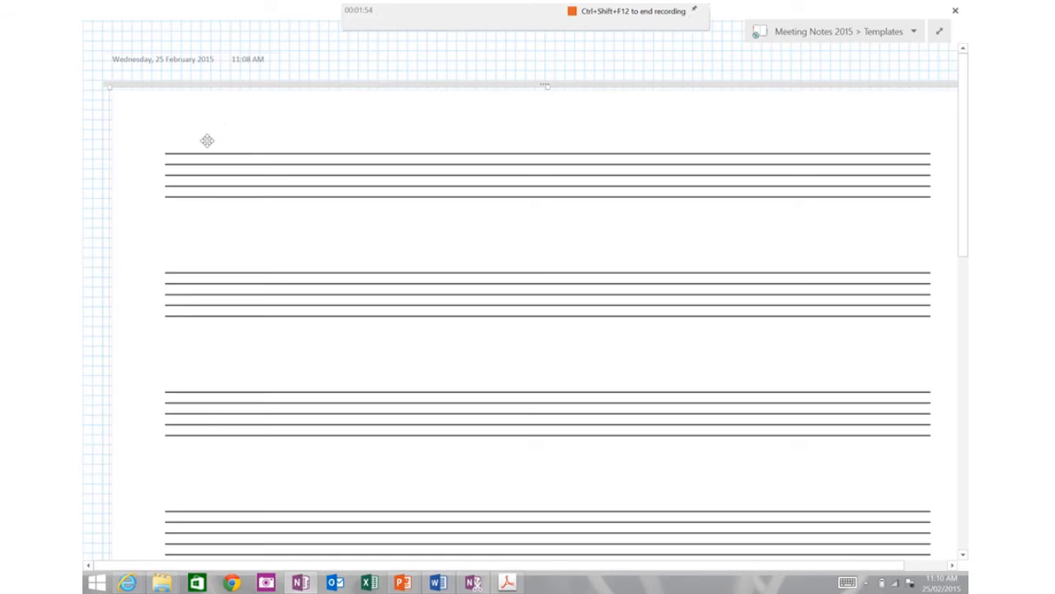
{"action": "right_click", "coordinate": [208, 140]}
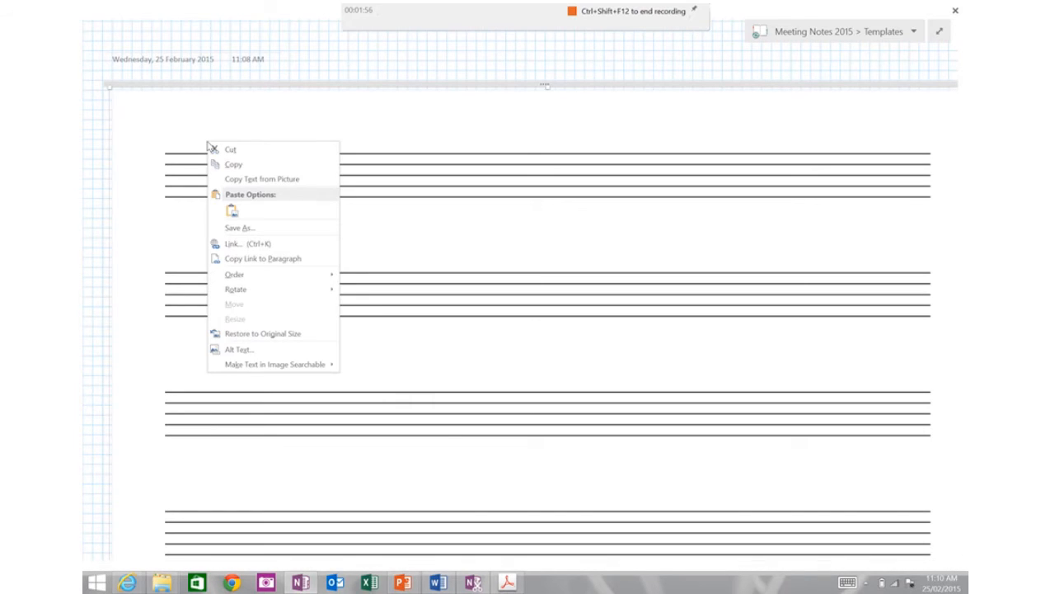
{"action": "mouse_move", "coordinate": [124, 89]}
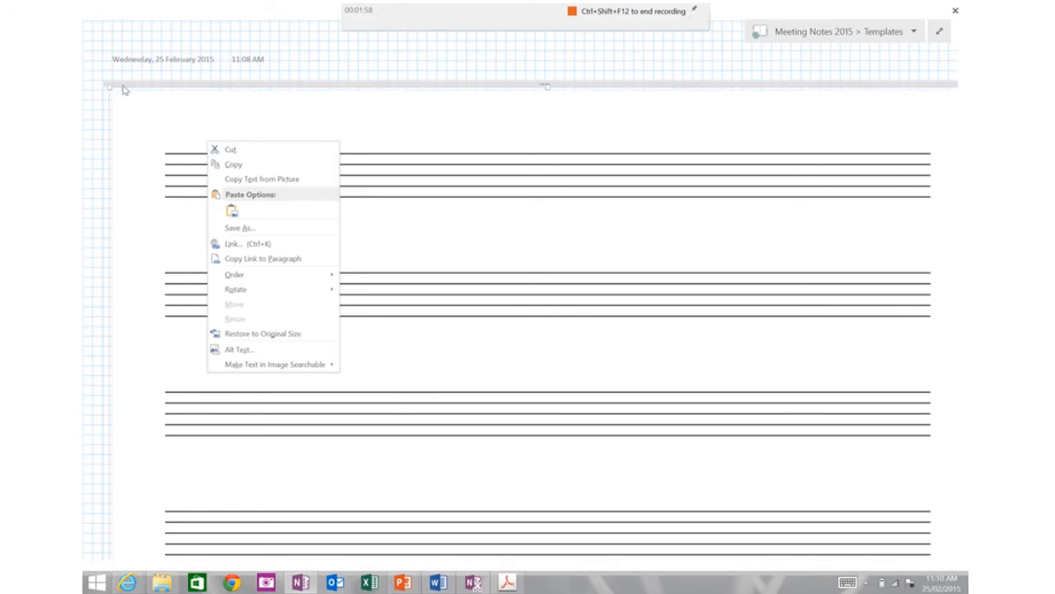
{"action": "mouse_move", "coordinate": [128, 122]}
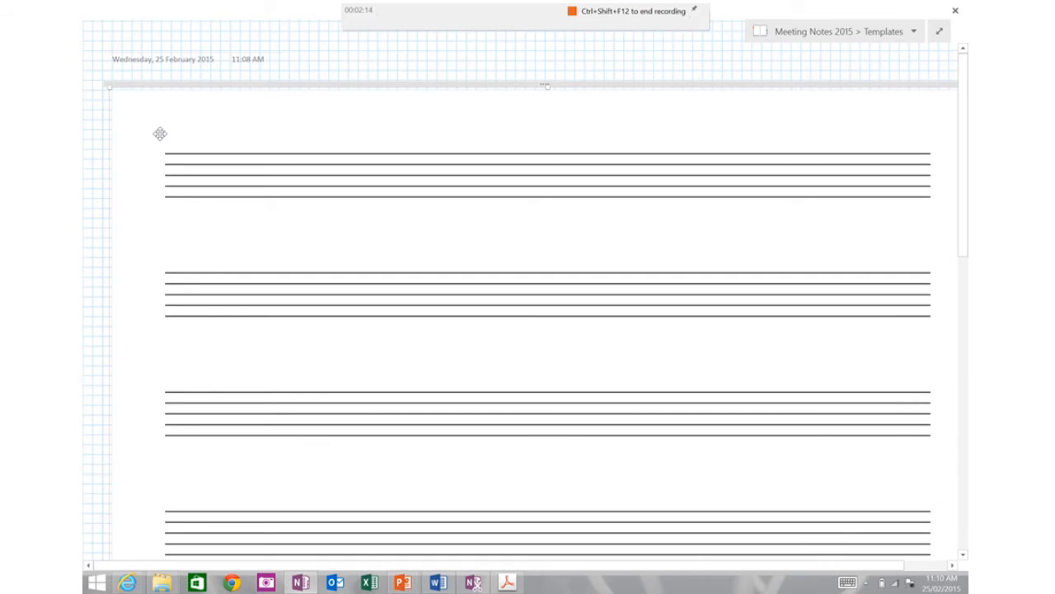
{"action": "right_click", "coordinate": [160, 134]}
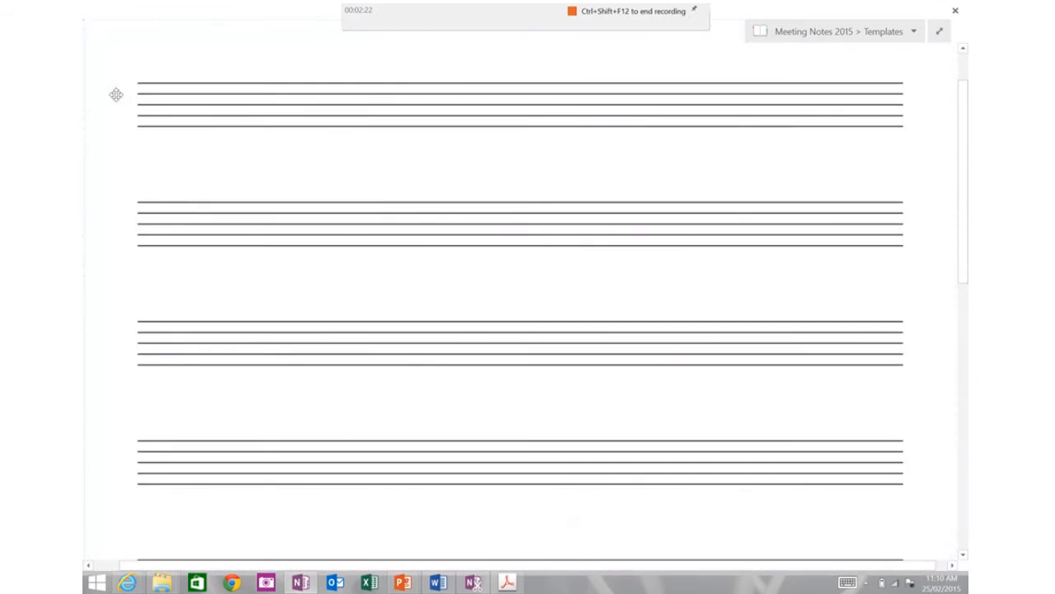
{"action": "mouse_move", "coordinate": [575, 240]}
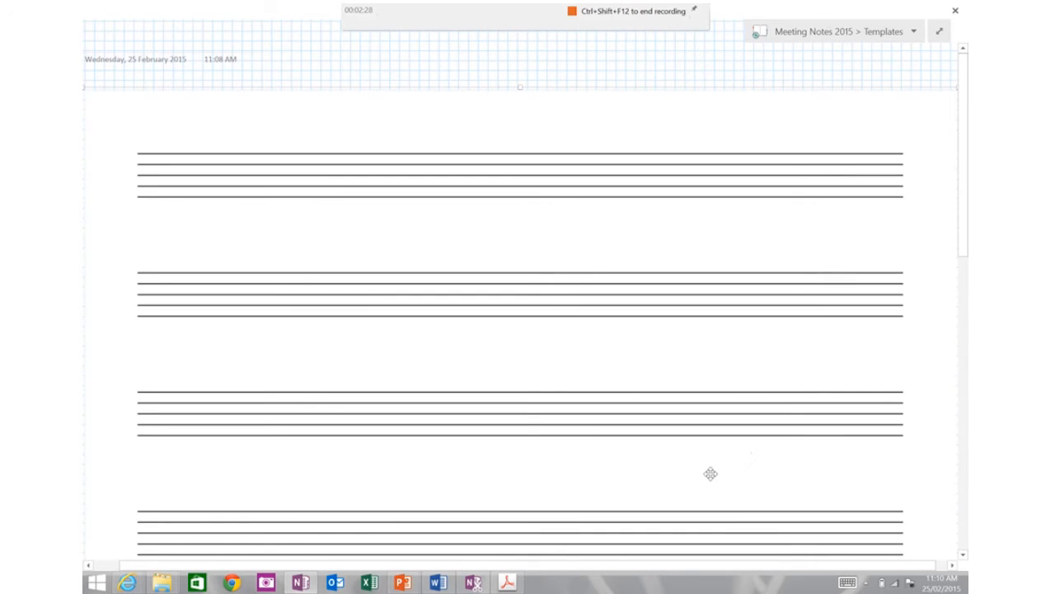
{"action": "mouse_move", "coordinate": [567, 568]}
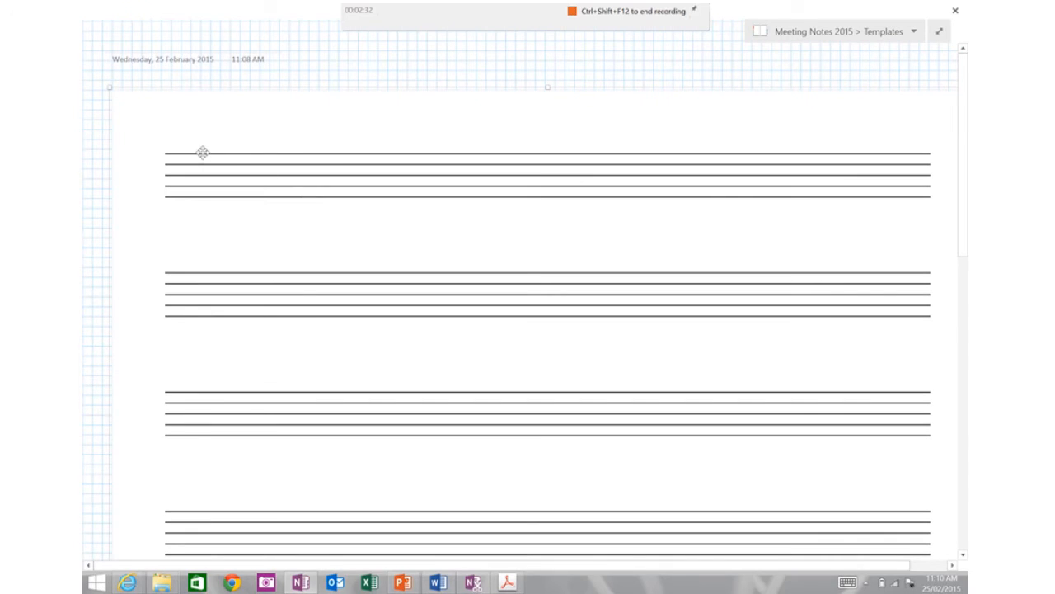
- Bring up the staff-line picture's context menu with Set Picture as Background
{"action": "right_click", "coordinate": [203, 153]}
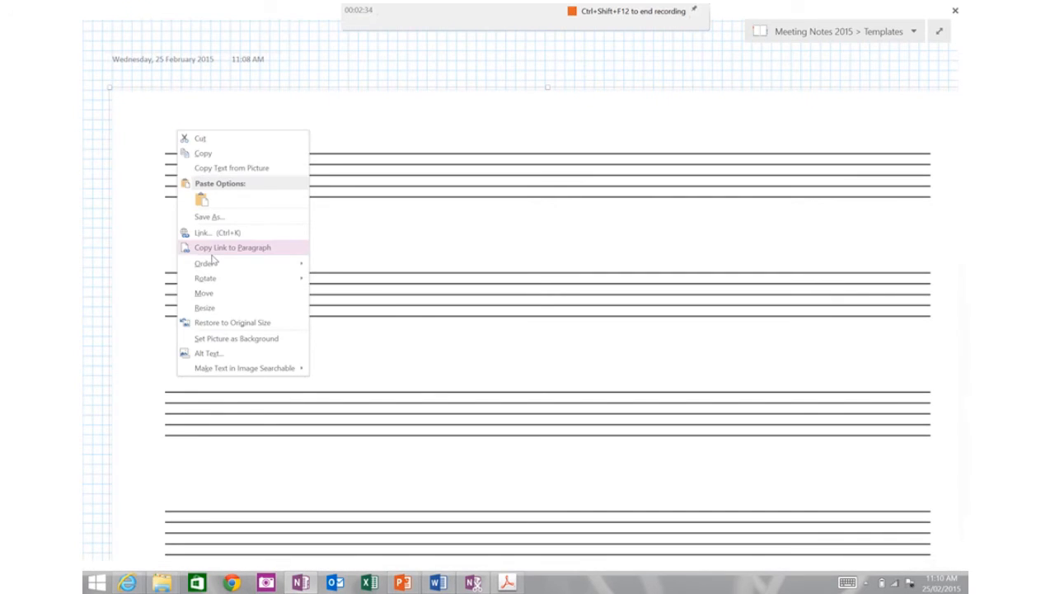
{"action": "mouse_move", "coordinate": [220, 338]}
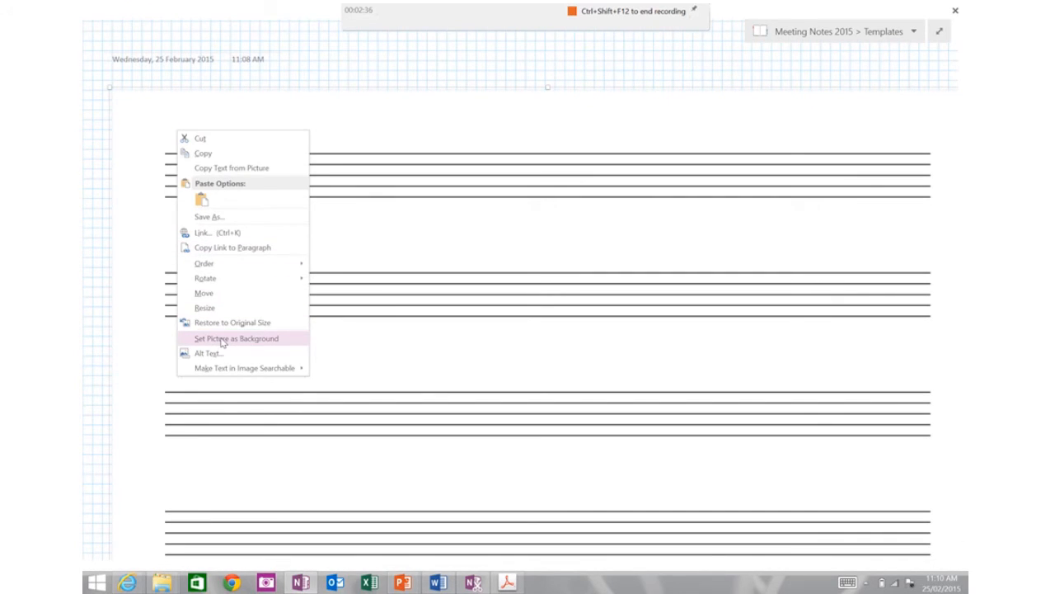
- Set the staff-line picture as the page background and confirm it took effect
{"action": "left_click", "coordinate": [235, 338]}
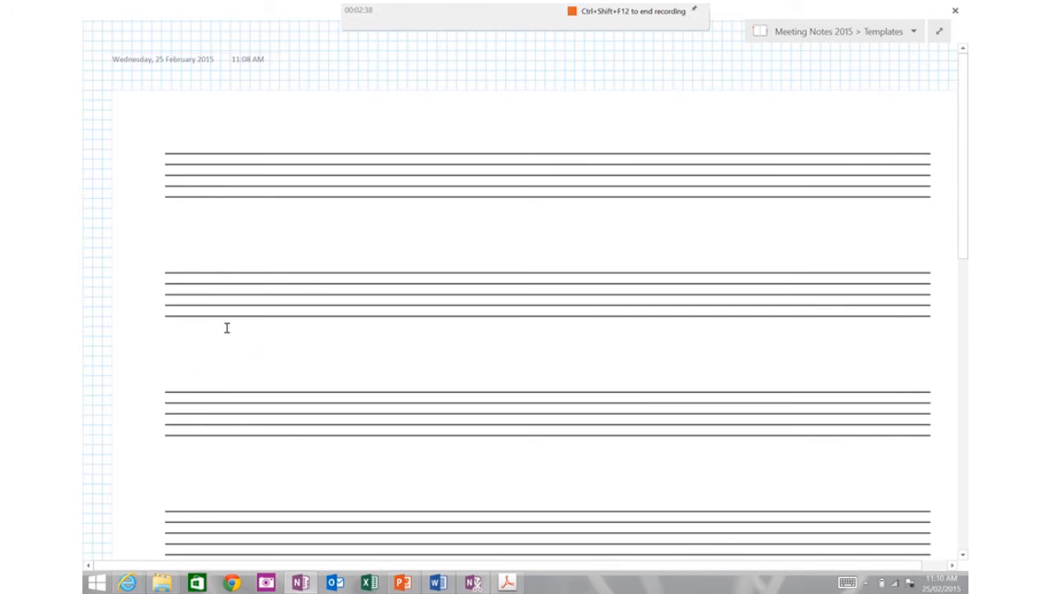
{"action": "mouse_move", "coordinate": [369, 223]}
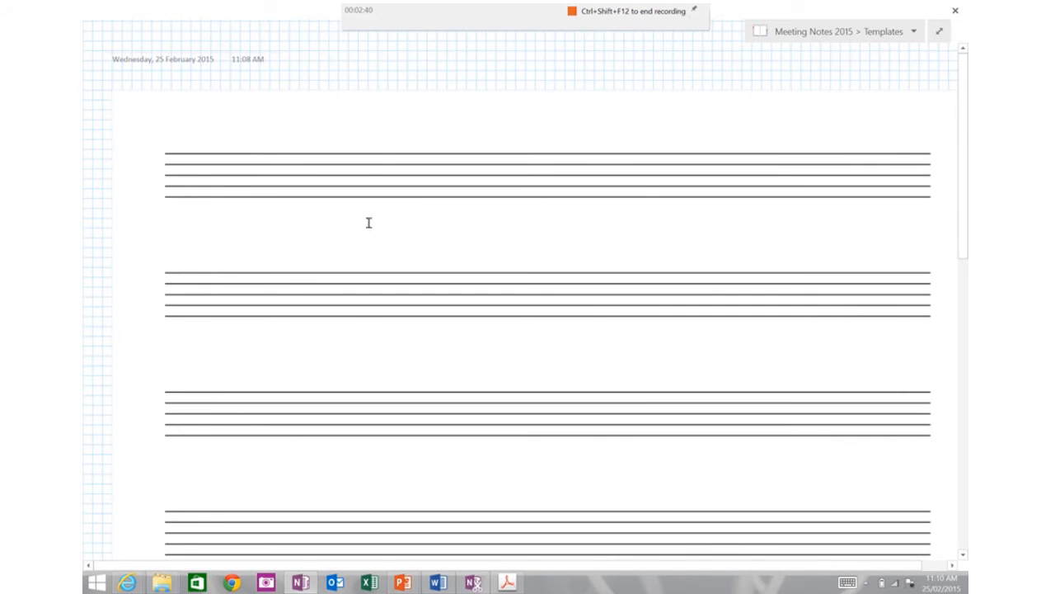
{"action": "mouse_move", "coordinate": [303, 72]}
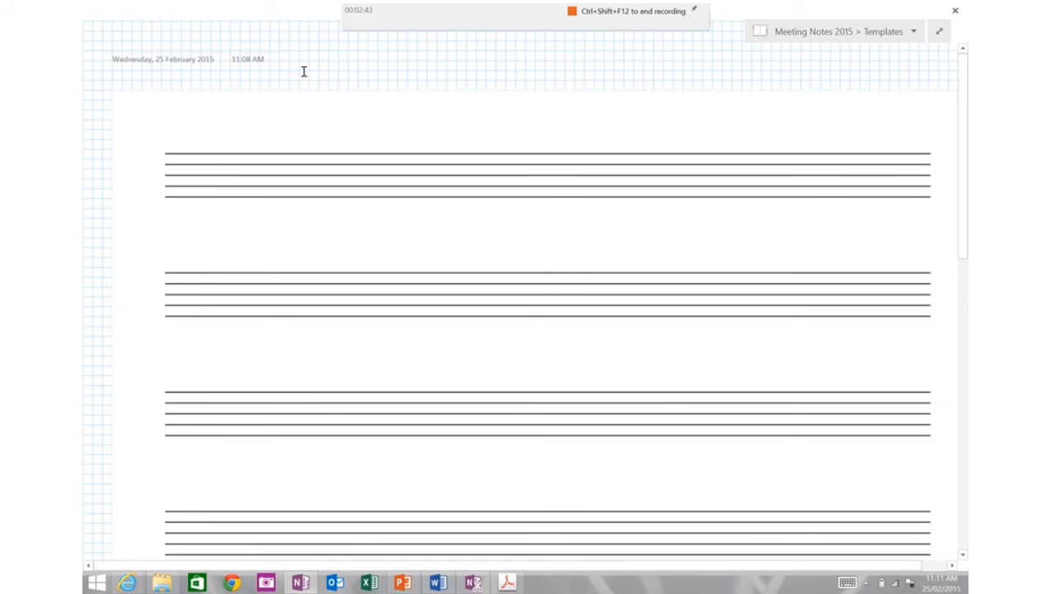
{"action": "mouse_move", "coordinate": [380, 73]}
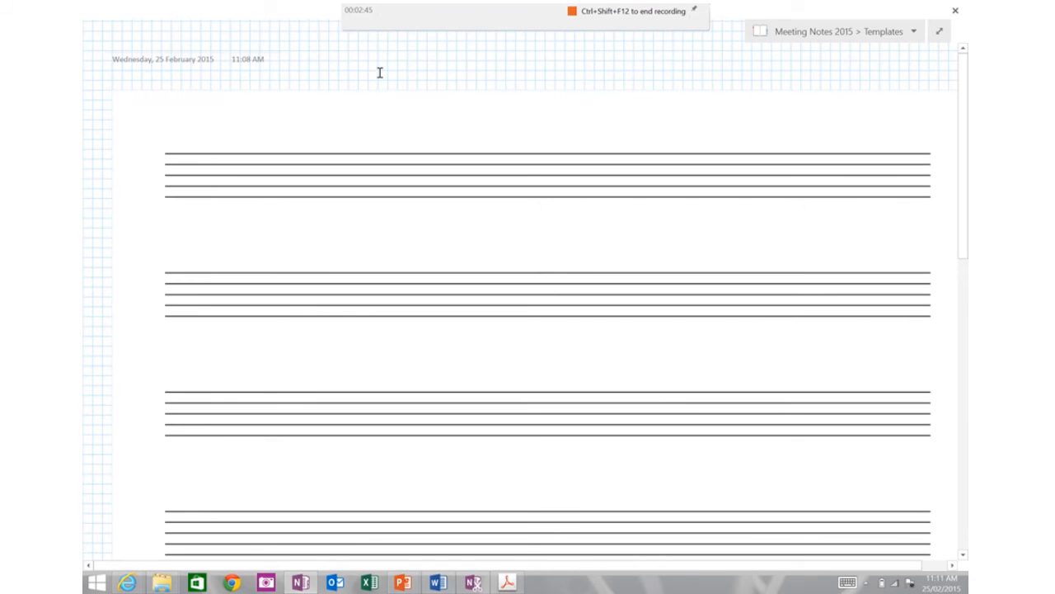
{"action": "right_click", "coordinate": [380, 72]}
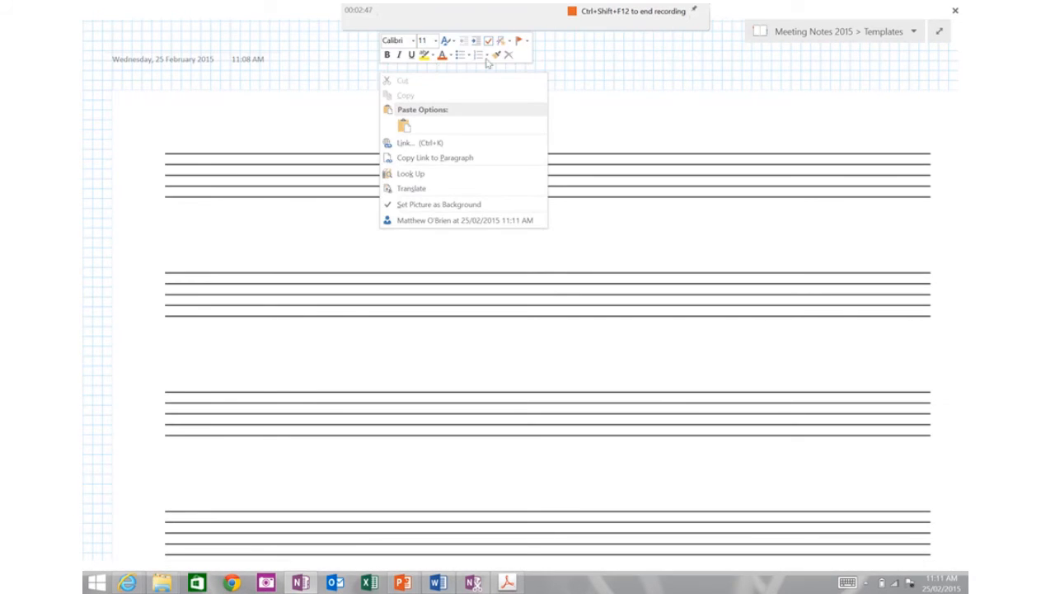
{"action": "left_click", "coordinate": [737, 74]}
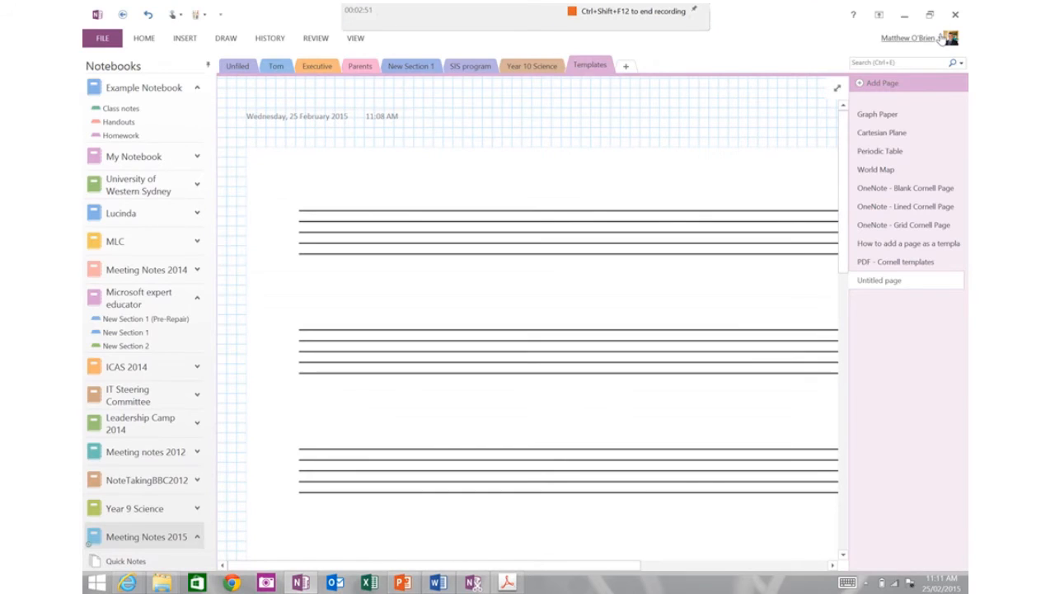
- Set the page's rule lines to None on the View tab
{"action": "left_click", "coordinate": [911, 38]}
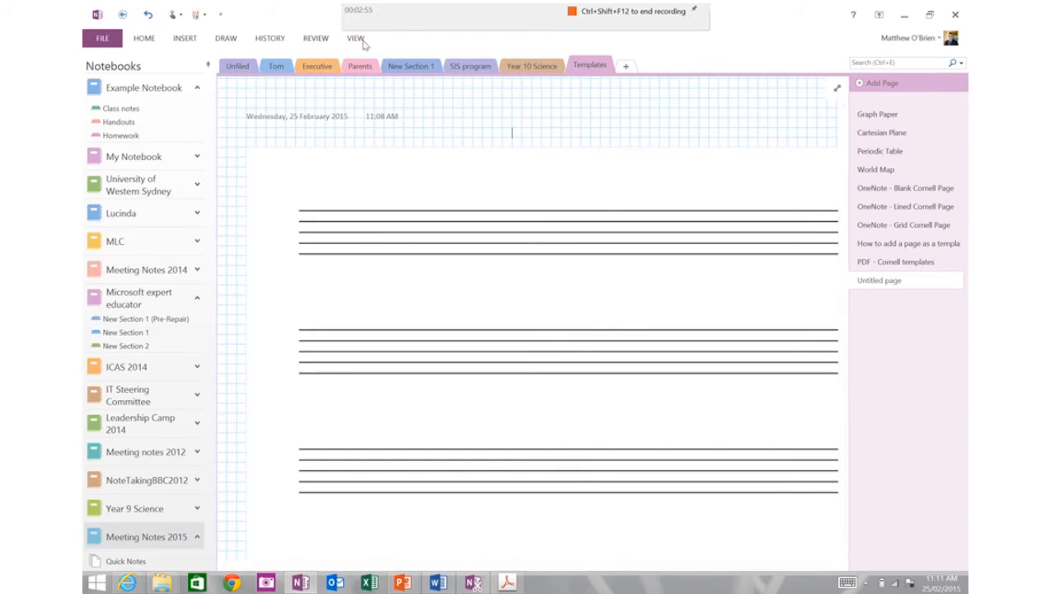
{"action": "left_click", "coordinate": [354, 38]}
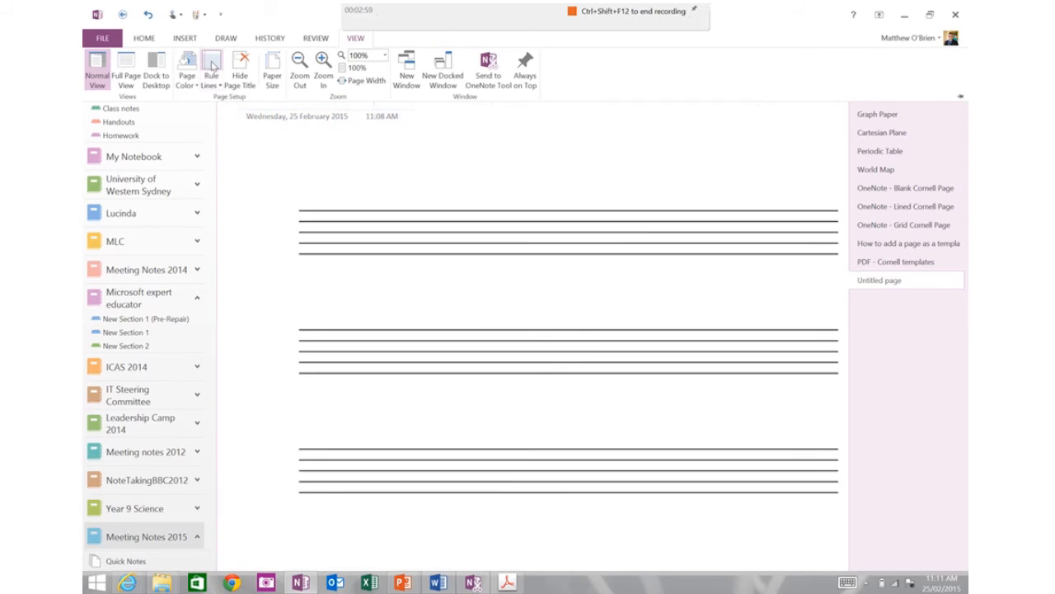
{"action": "left_click", "coordinate": [211, 66]}
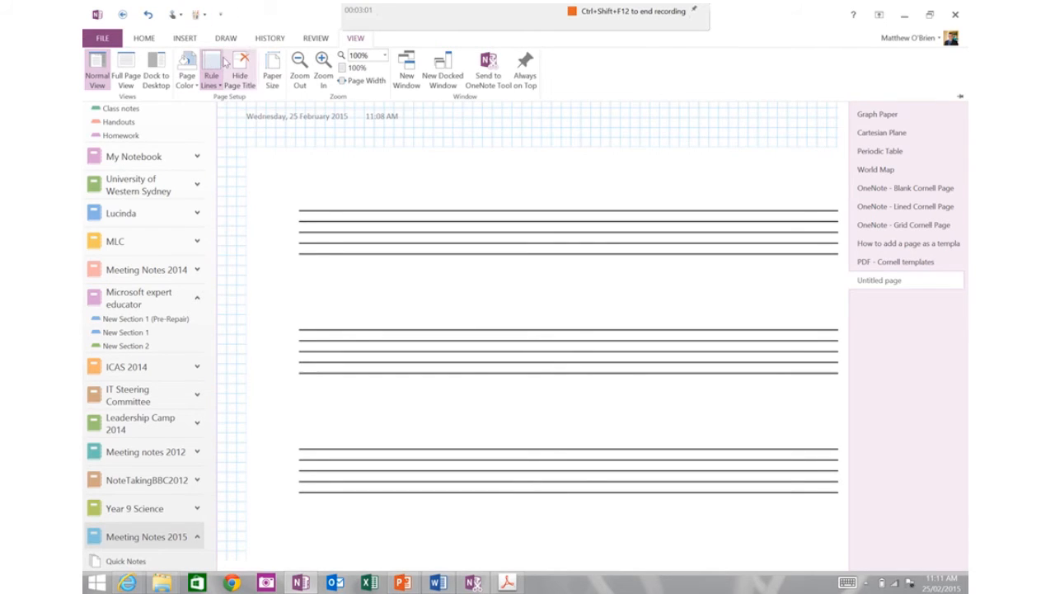
{"action": "left_click", "coordinate": [211, 70]}
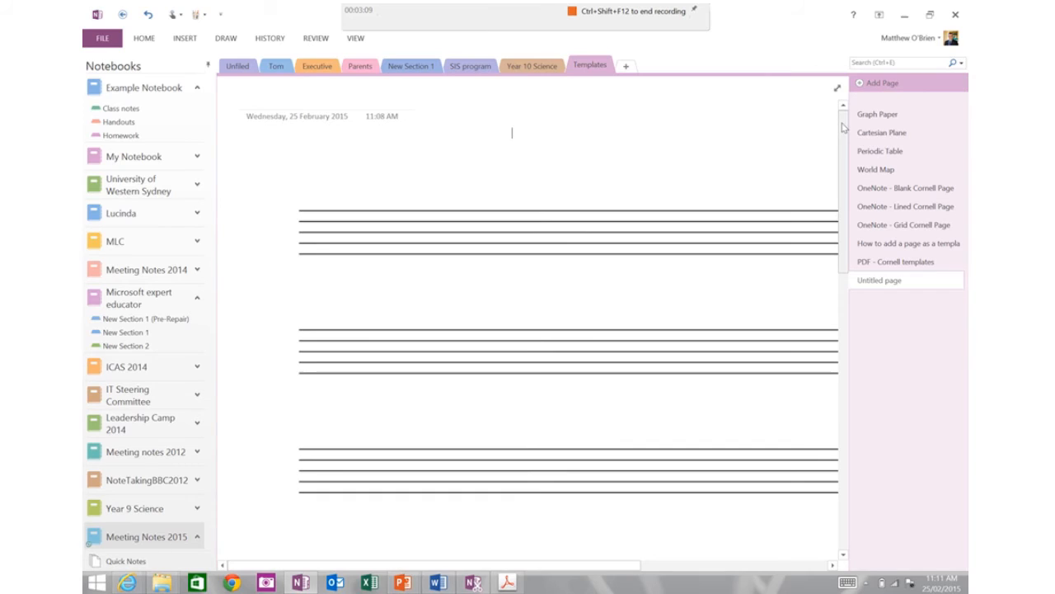
{"action": "mouse_move", "coordinate": [328, 100]}
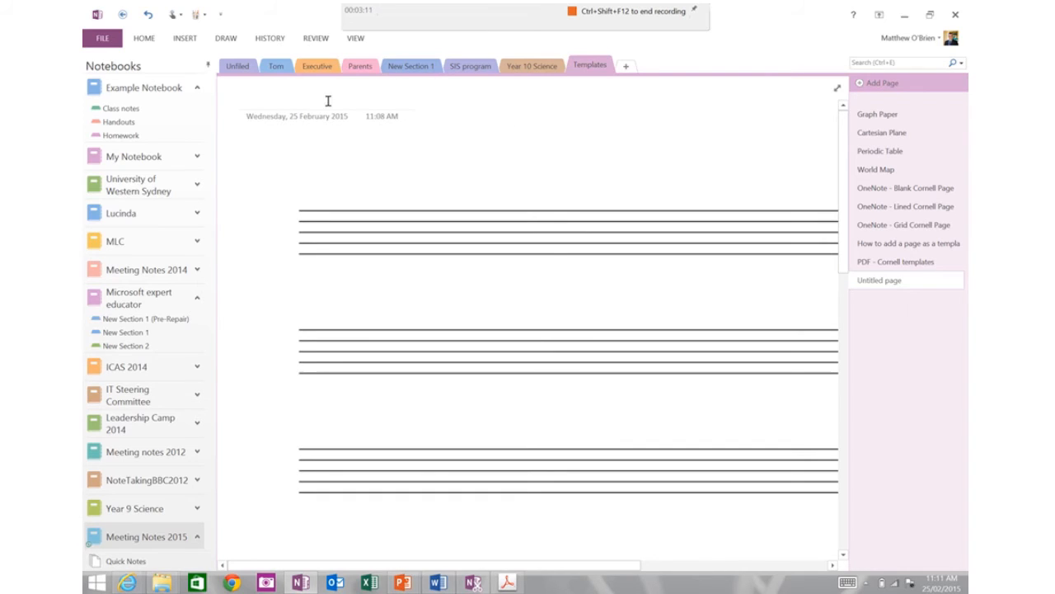
{"action": "mouse_move", "coordinate": [272, 98]}
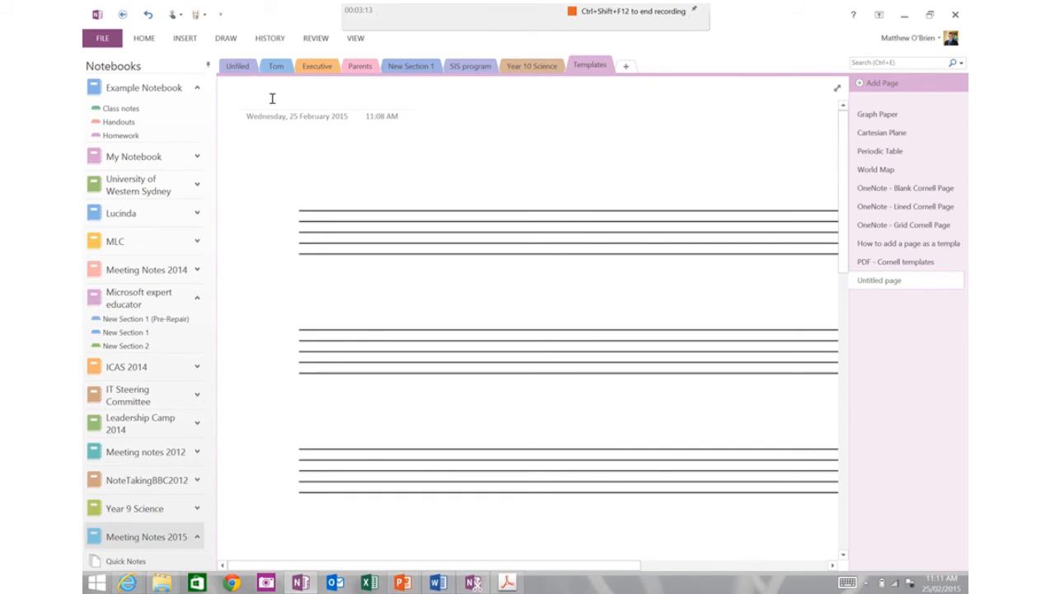
- Title the page 'Music Paper'
{"action": "type", "text": "Music Paper"}
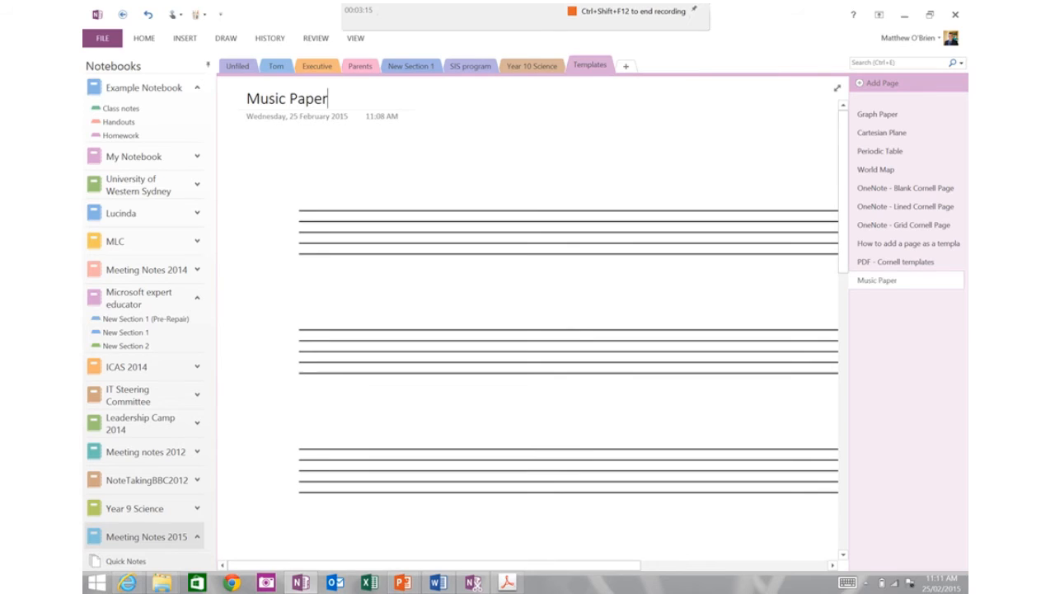
{"action": "mouse_move", "coordinate": [869, 285]}
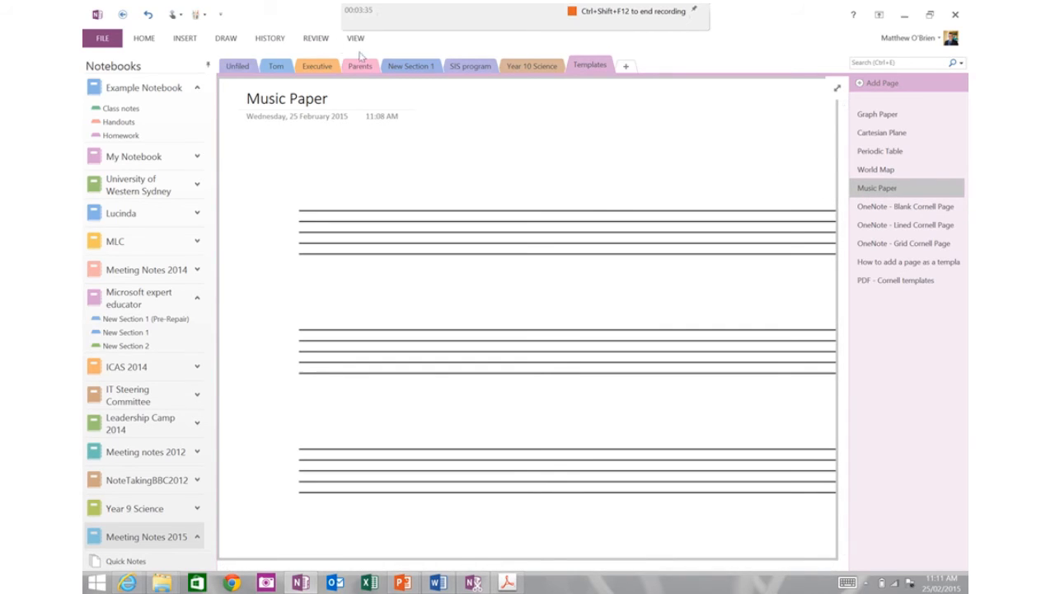
- Open the Page Templates pane from the Insert tab
{"action": "left_click", "coordinate": [355, 37]}
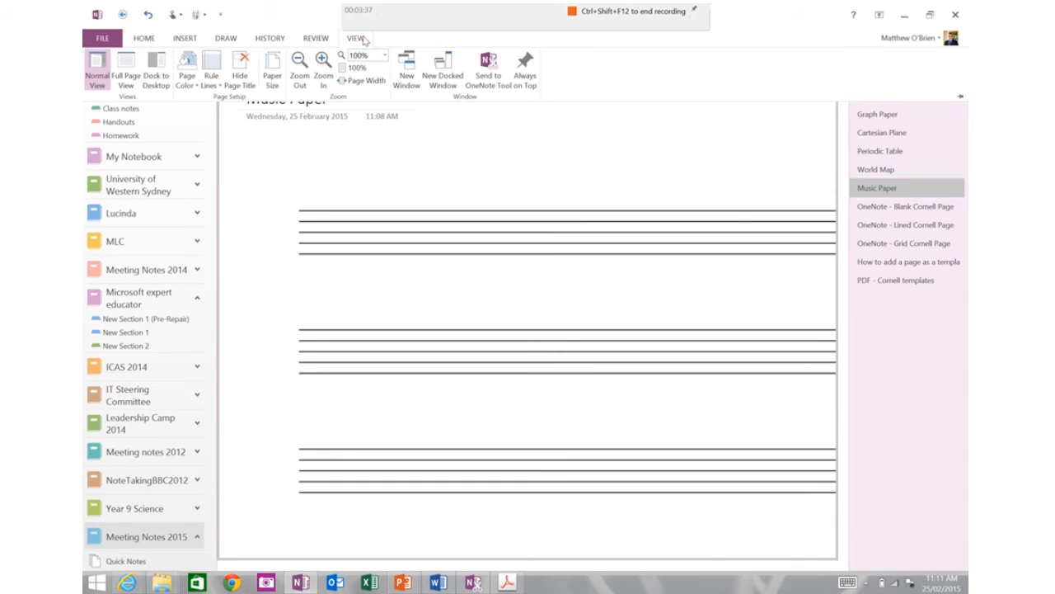
{"action": "mouse_move", "coordinate": [184, 38]}
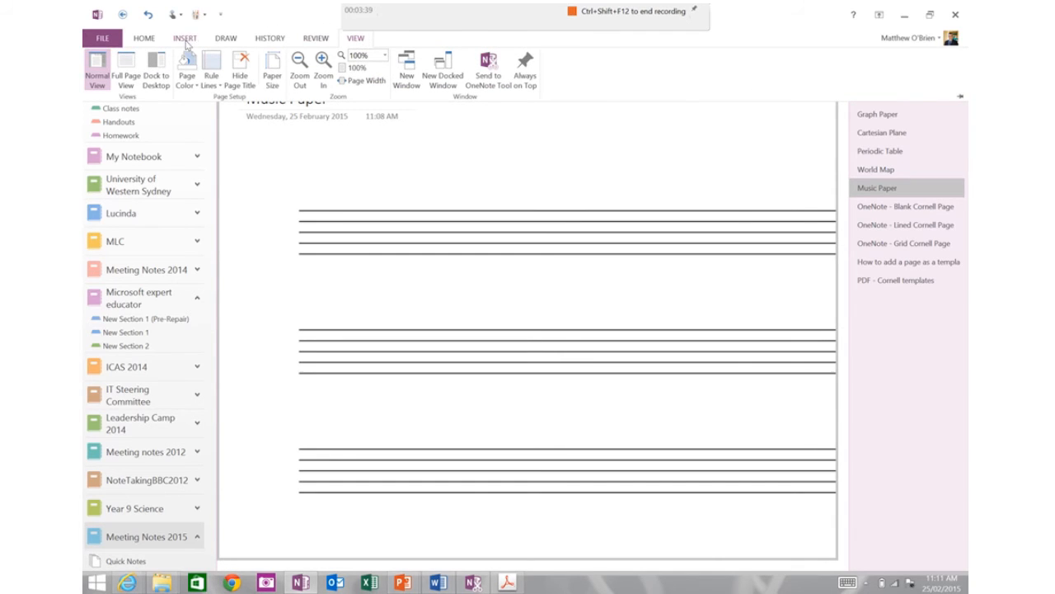
{"action": "left_click", "coordinate": [185, 38]}
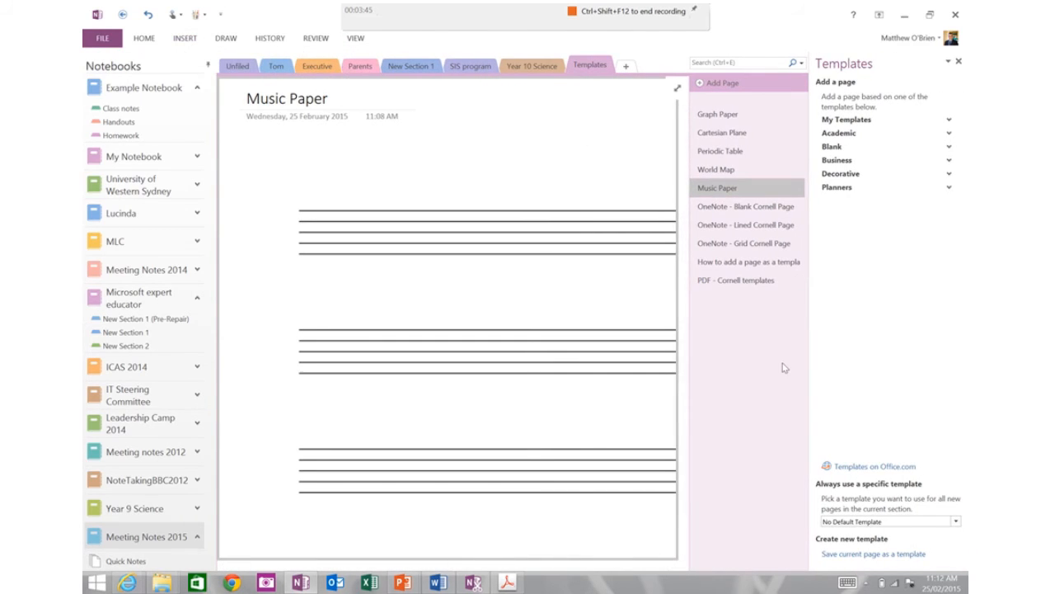
{"action": "mouse_move", "coordinate": [914, 195]}
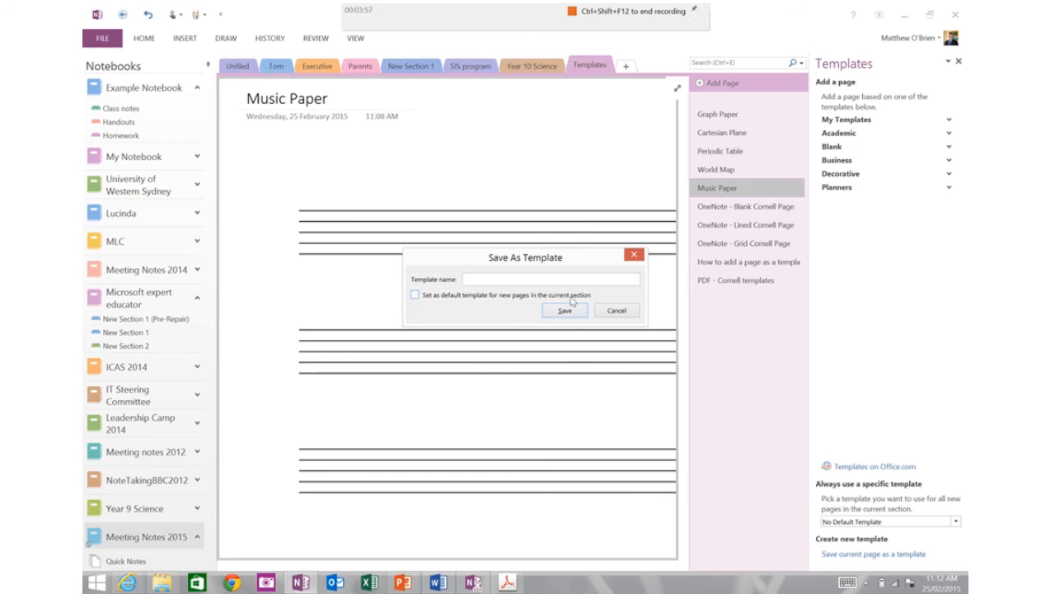
- Save the current page as a template named 'Music Paper'
{"action": "type", "text": "Music"}
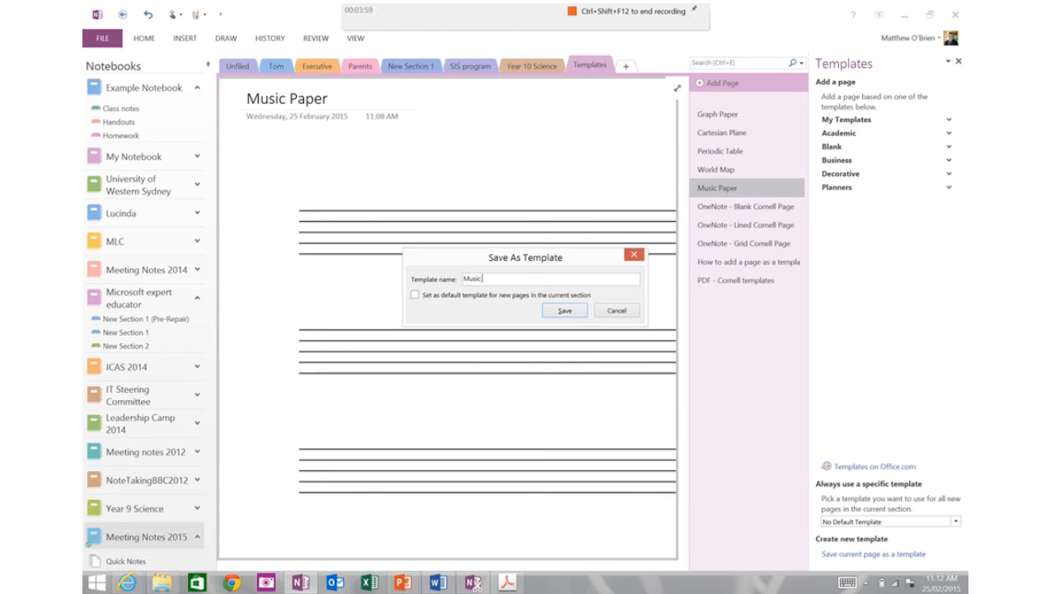
{"action": "type", "text": "Paper"}
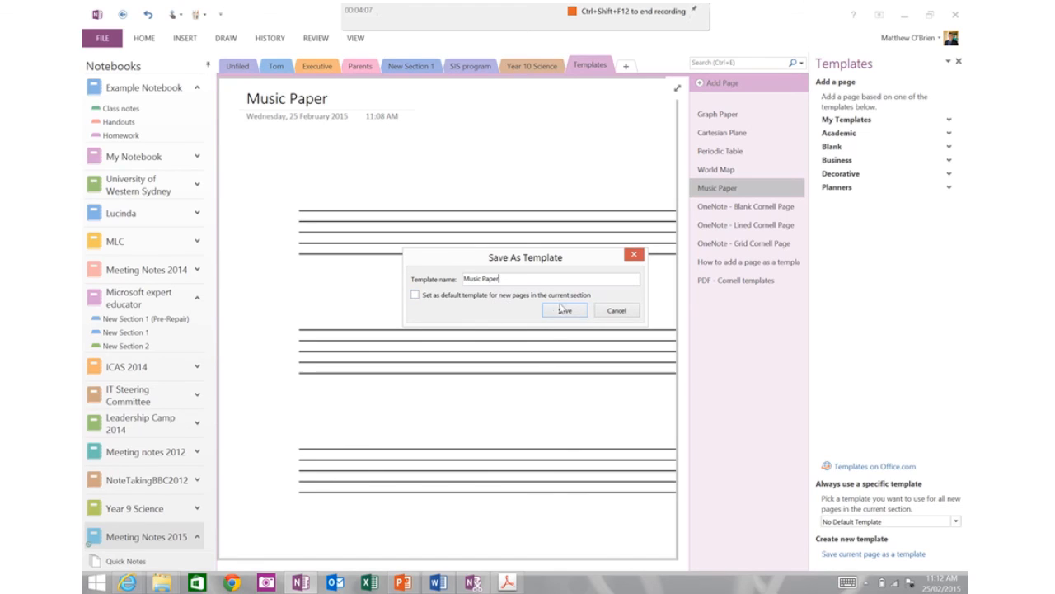
{"action": "left_click", "coordinate": [564, 310]}
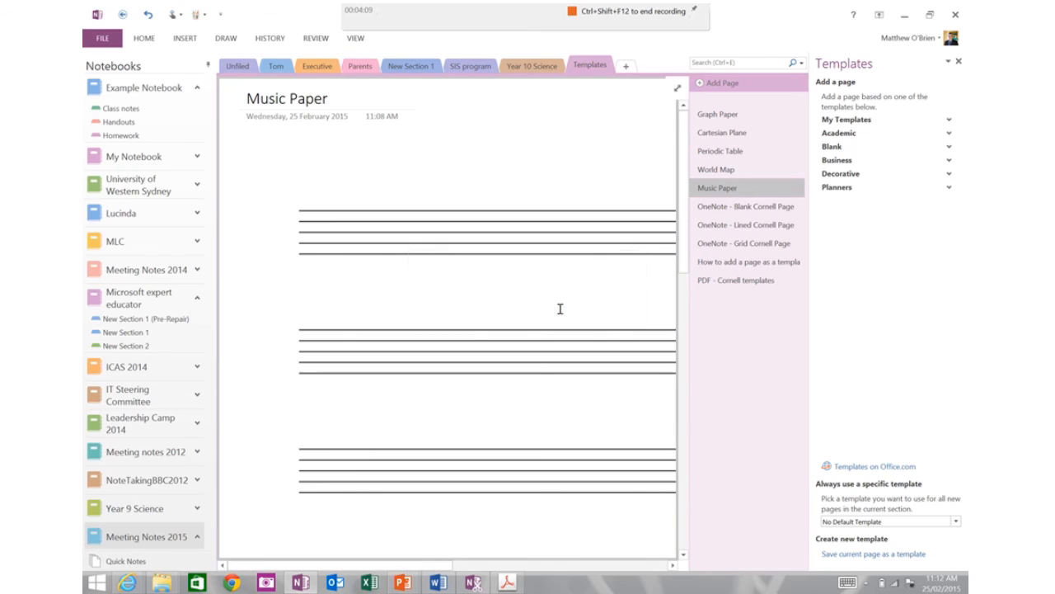
{"action": "mouse_move", "coordinate": [833, 213]}
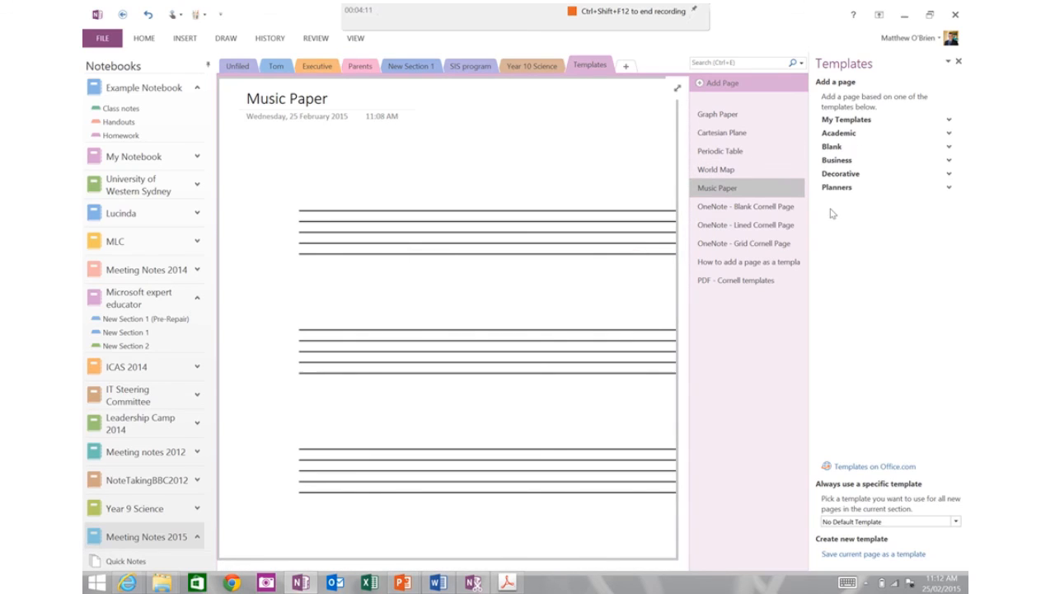
{"action": "mouse_move", "coordinate": [857, 125]}
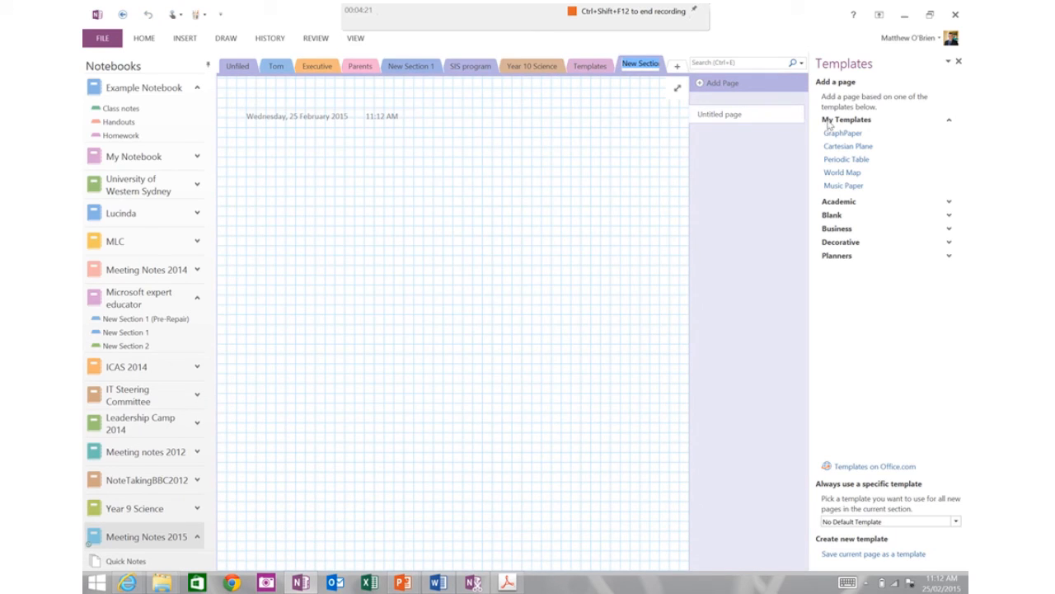
{"action": "mouse_move", "coordinate": [843, 186]}
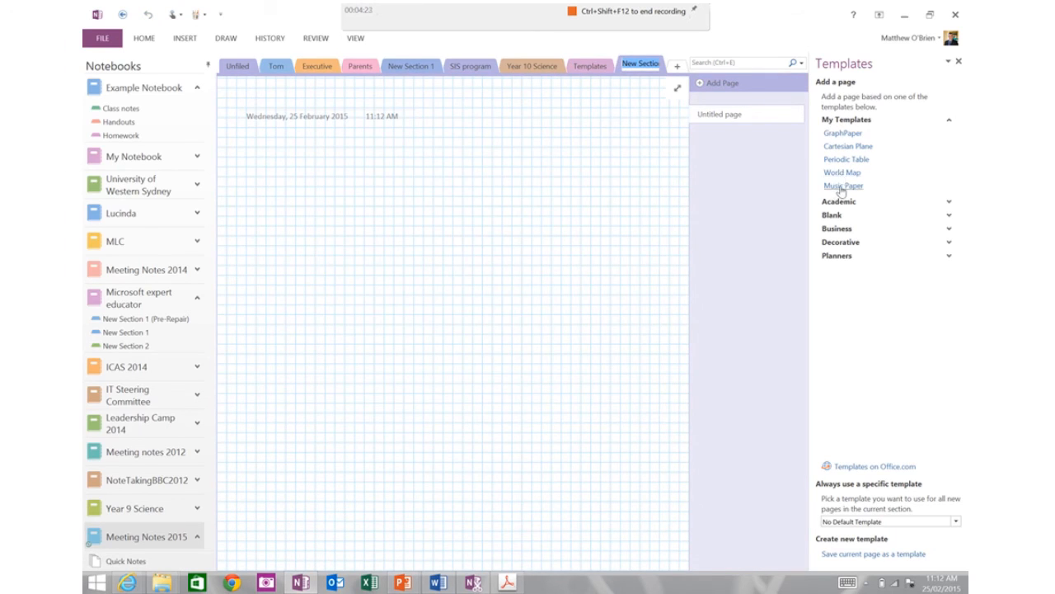
- Apply the saved Music Paper template from My Templates to add a staff-lined page
{"action": "left_click", "coordinate": [842, 185]}
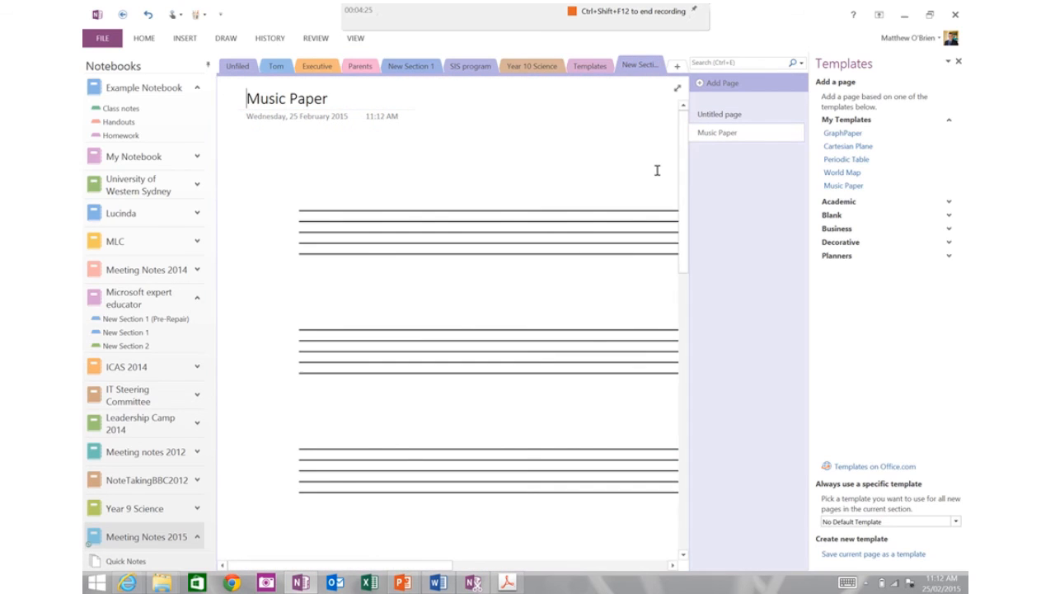